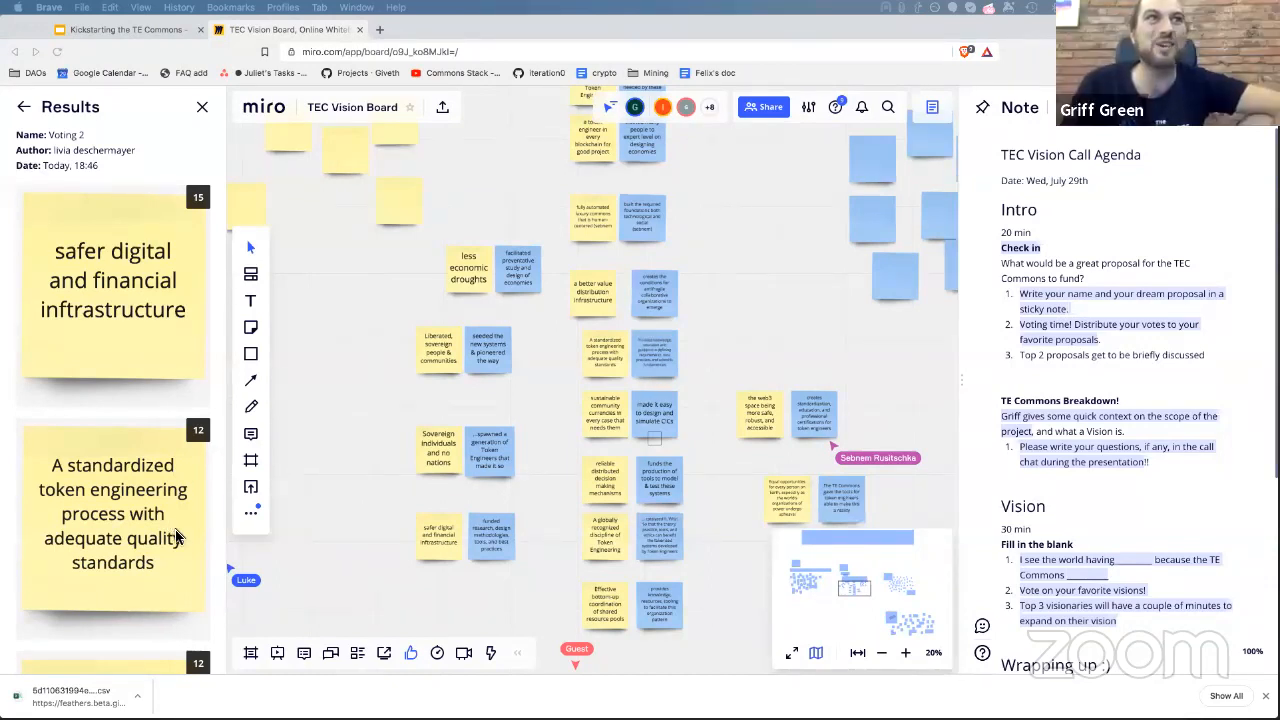
mouse_move(408, 516)
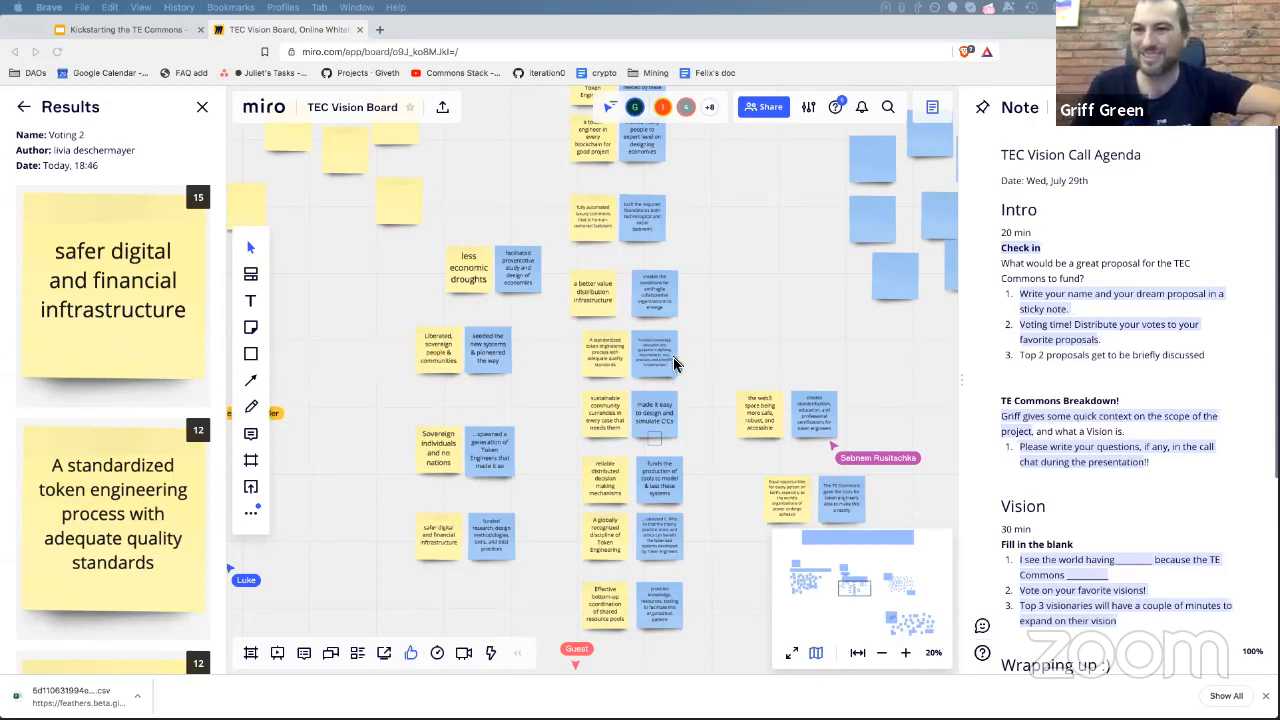
mouse_move(556, 322)
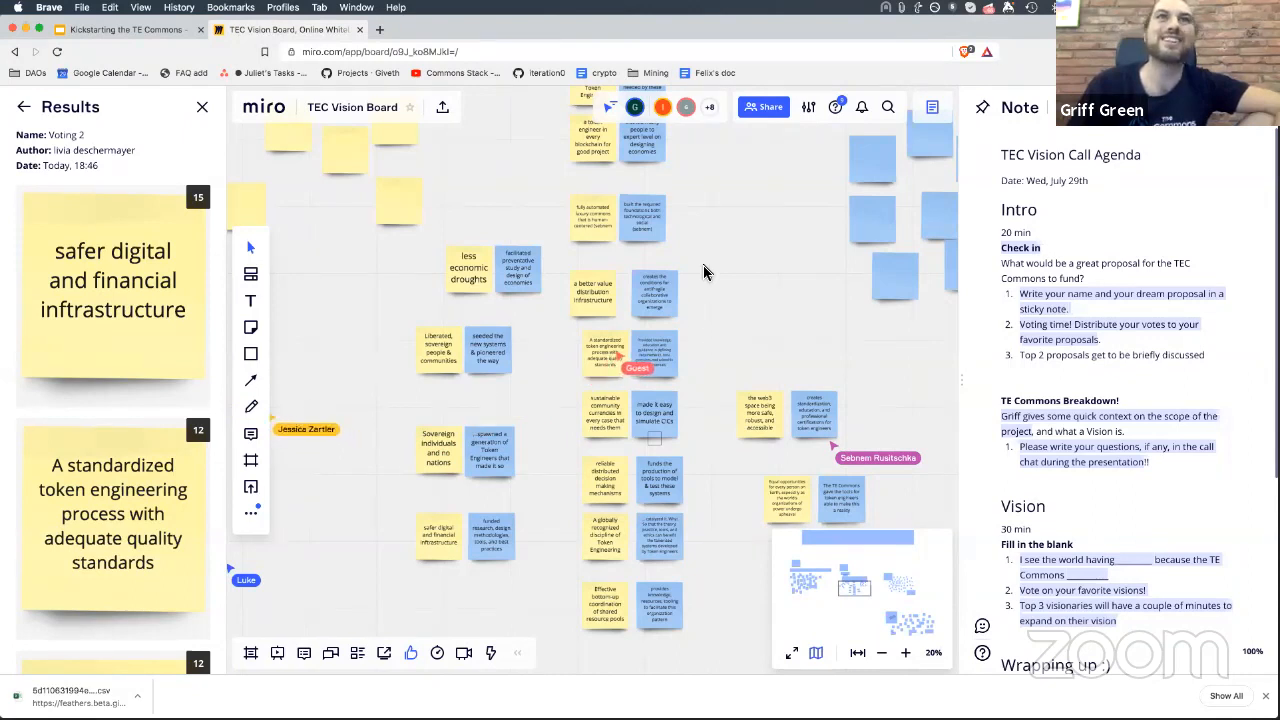
mouse_move(692, 220)
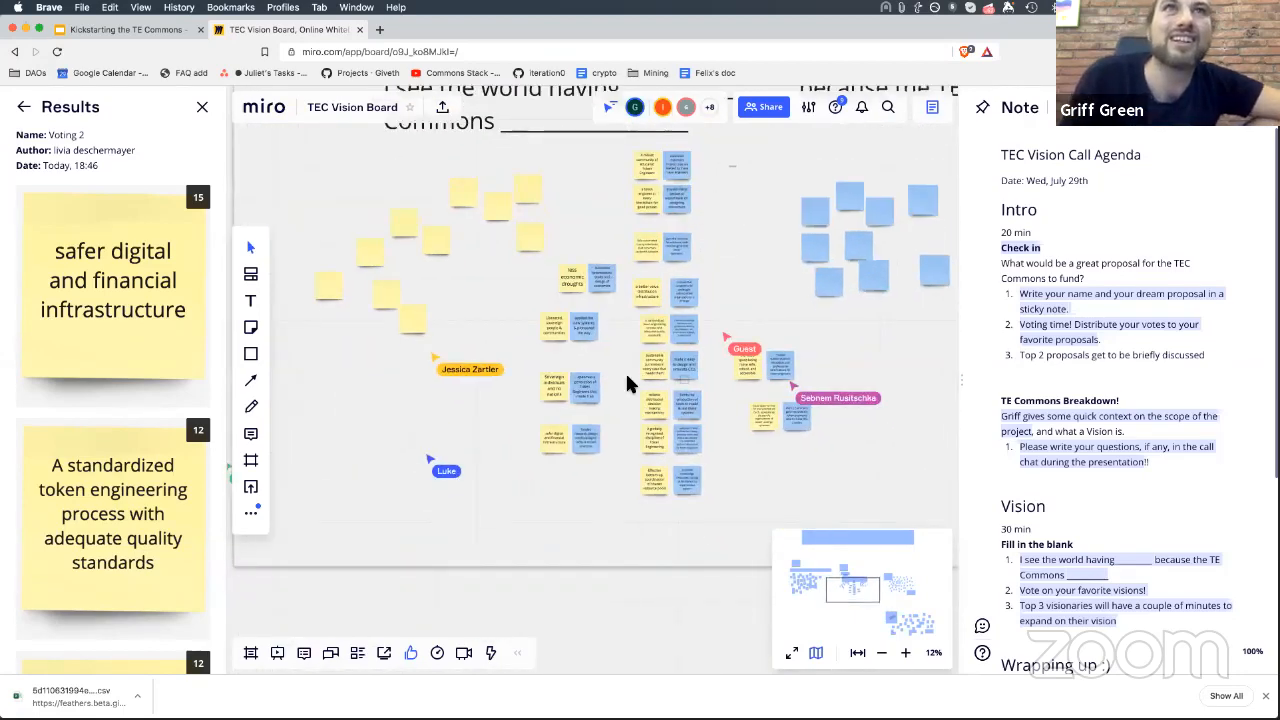
Step: Select the 'A standardized token engineering process' sticky note to view it up close
click(904, 652)
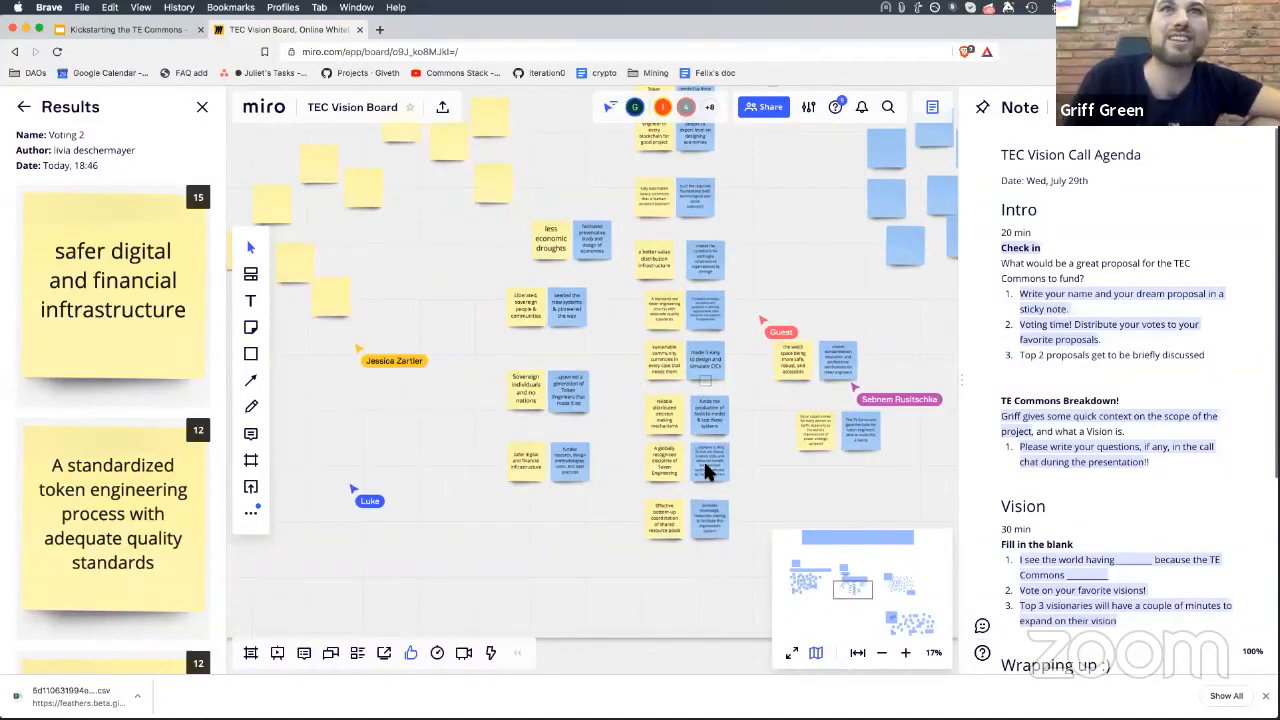
mouse_move(704, 452)
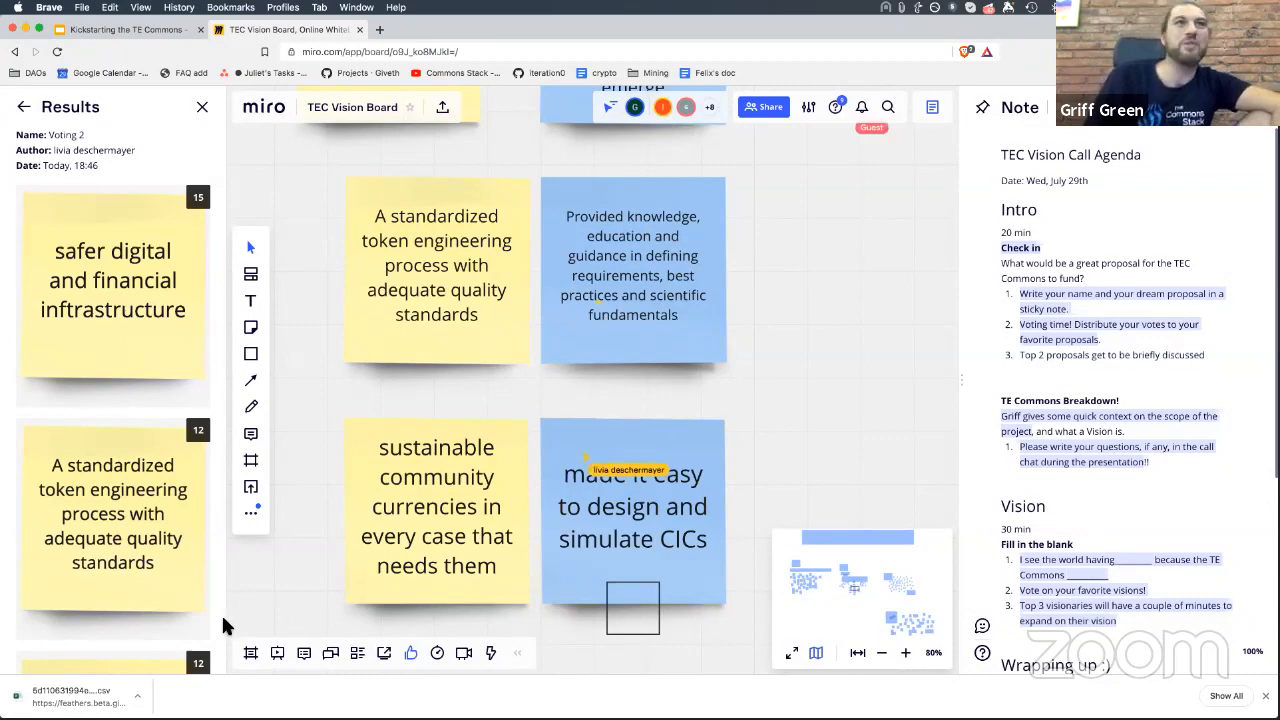
Step: Scroll the board to show the full vision sticky-note cluster and the next-ranked voting results
scroll(down, 3)
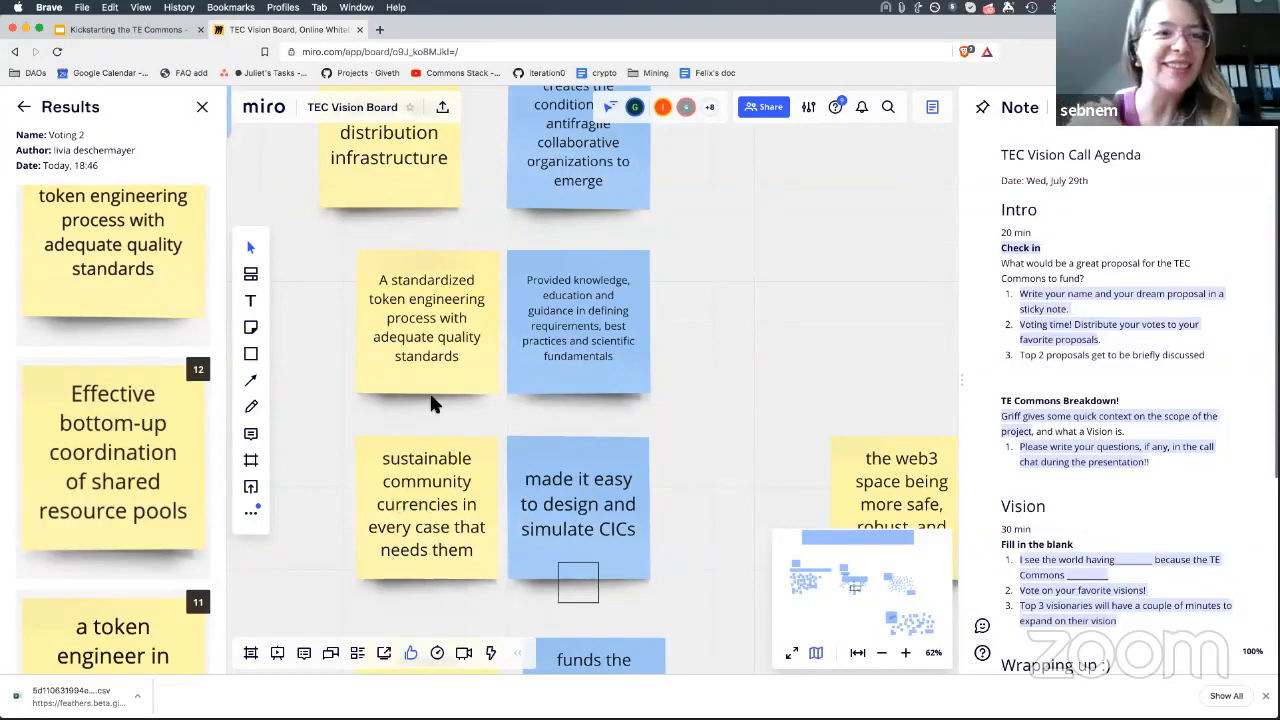
mouse_move(898, 648)
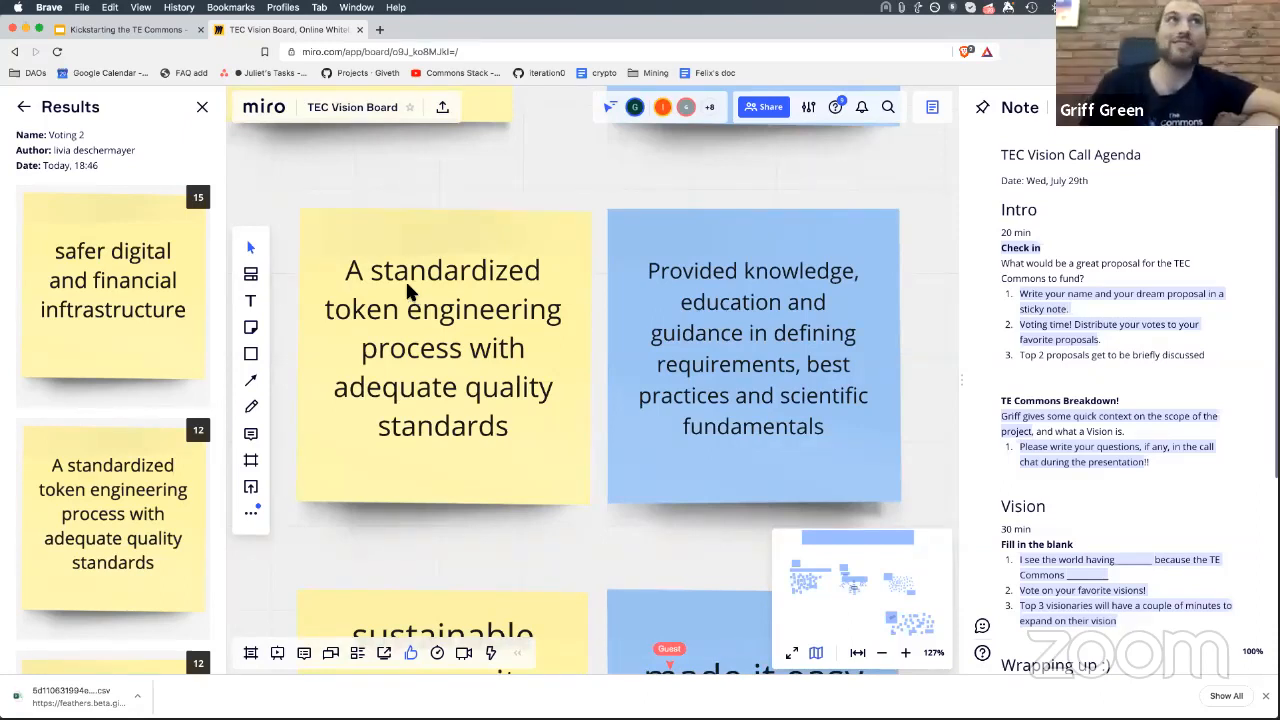
scroll(down, 3)
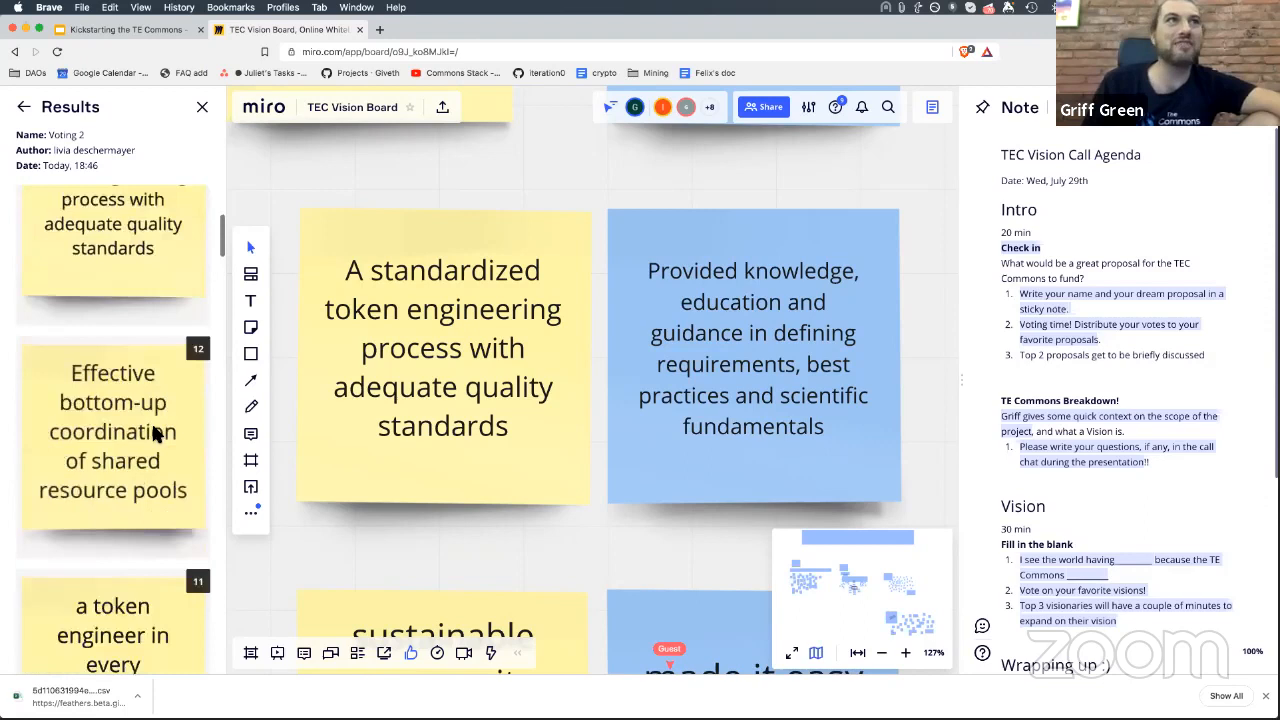
scroll(down, 3)
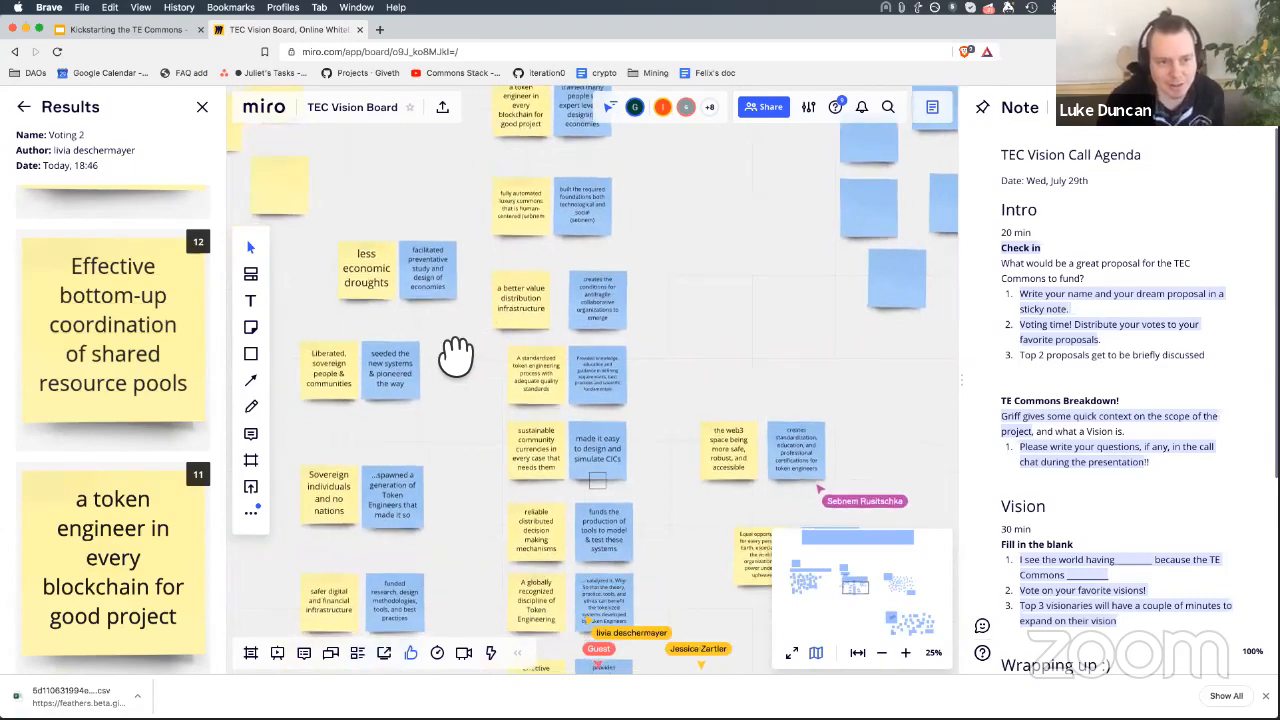
Step: Pan past the bottom-up coordination notes to the VALUES! star with its empty sticky notes
drag(456, 356, 474, 434)
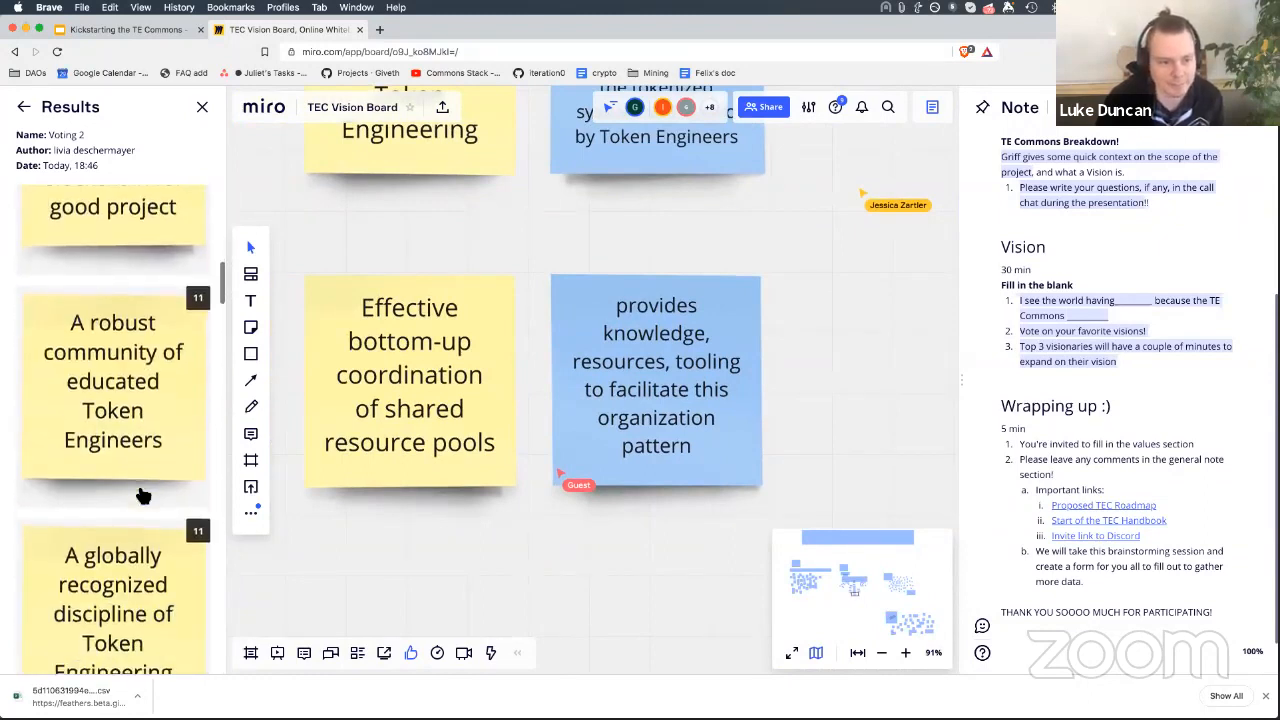
scroll(down, 3)
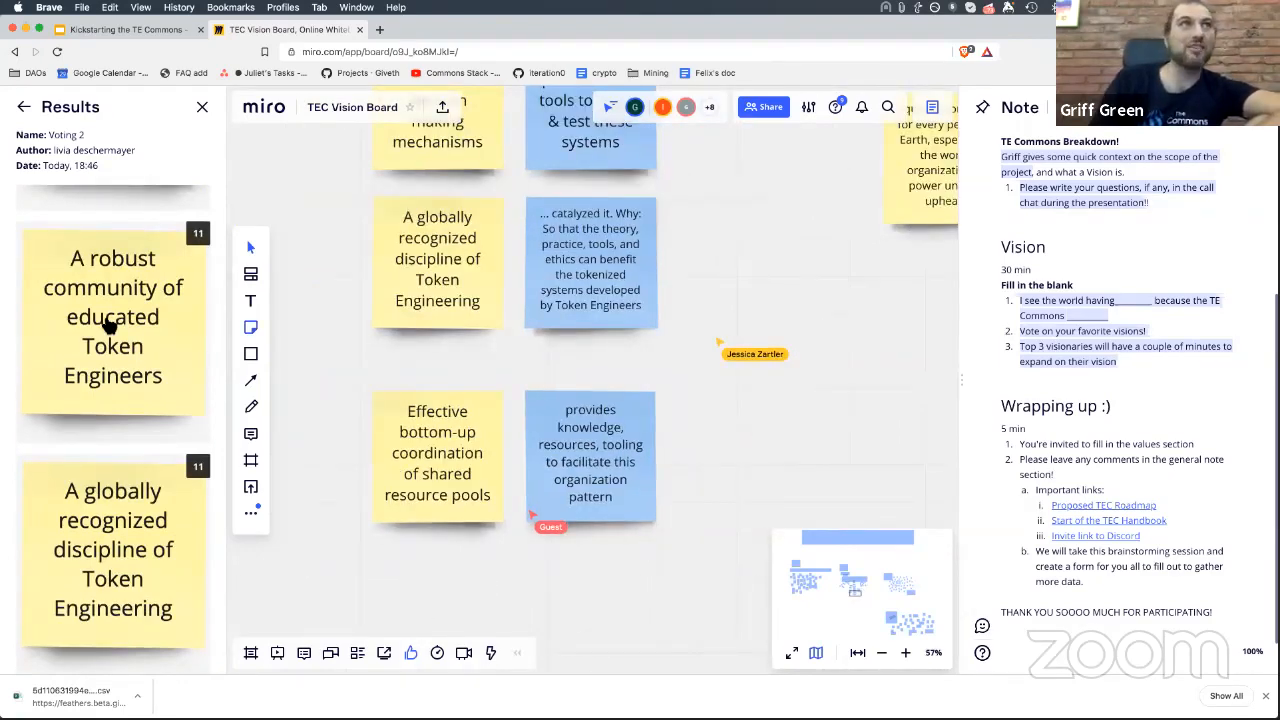
scroll(down, 3)
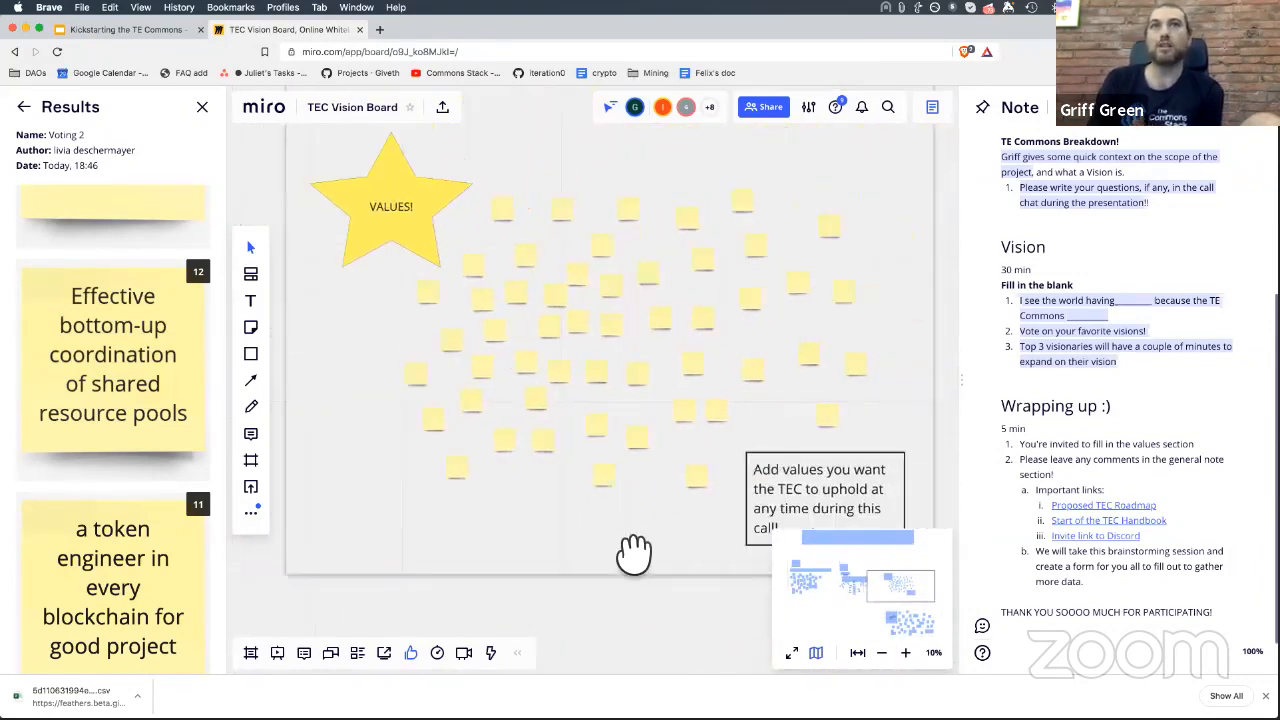
Step: Nudge the view to stay on the VALUES! star while participants add notes like Safety
drag(636, 556, 630, 560)
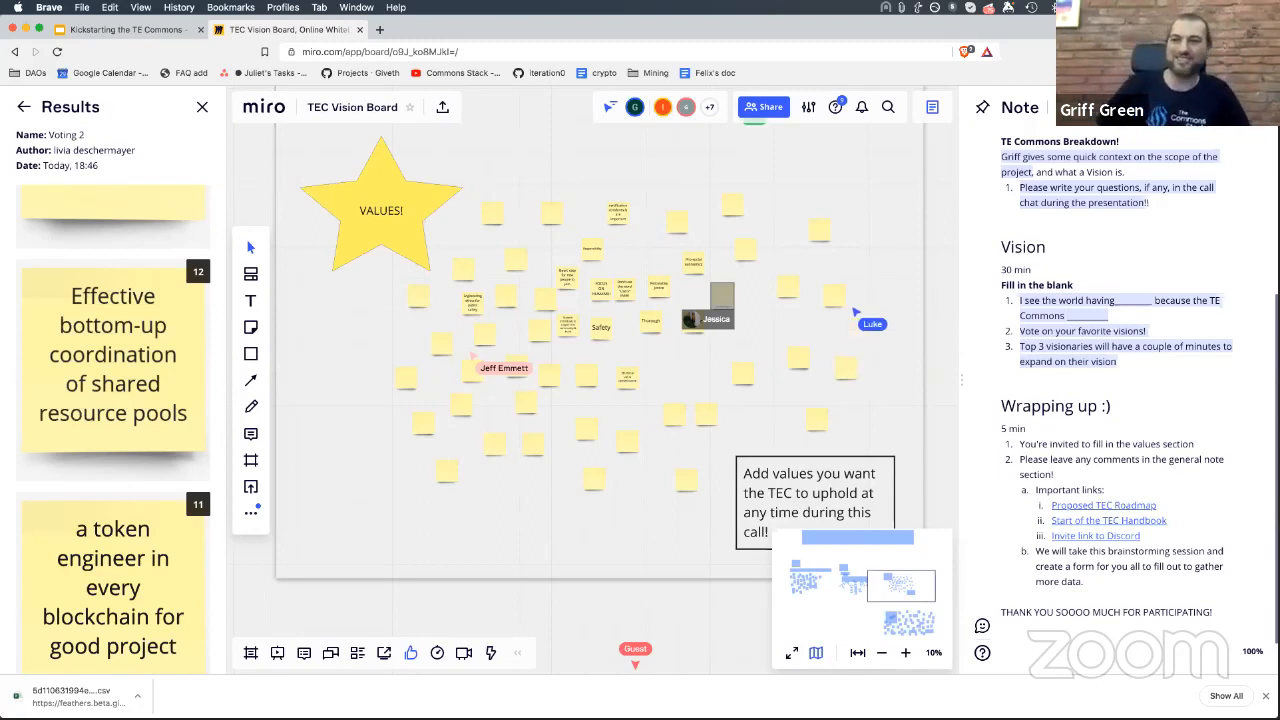
mouse_move(920, 466)
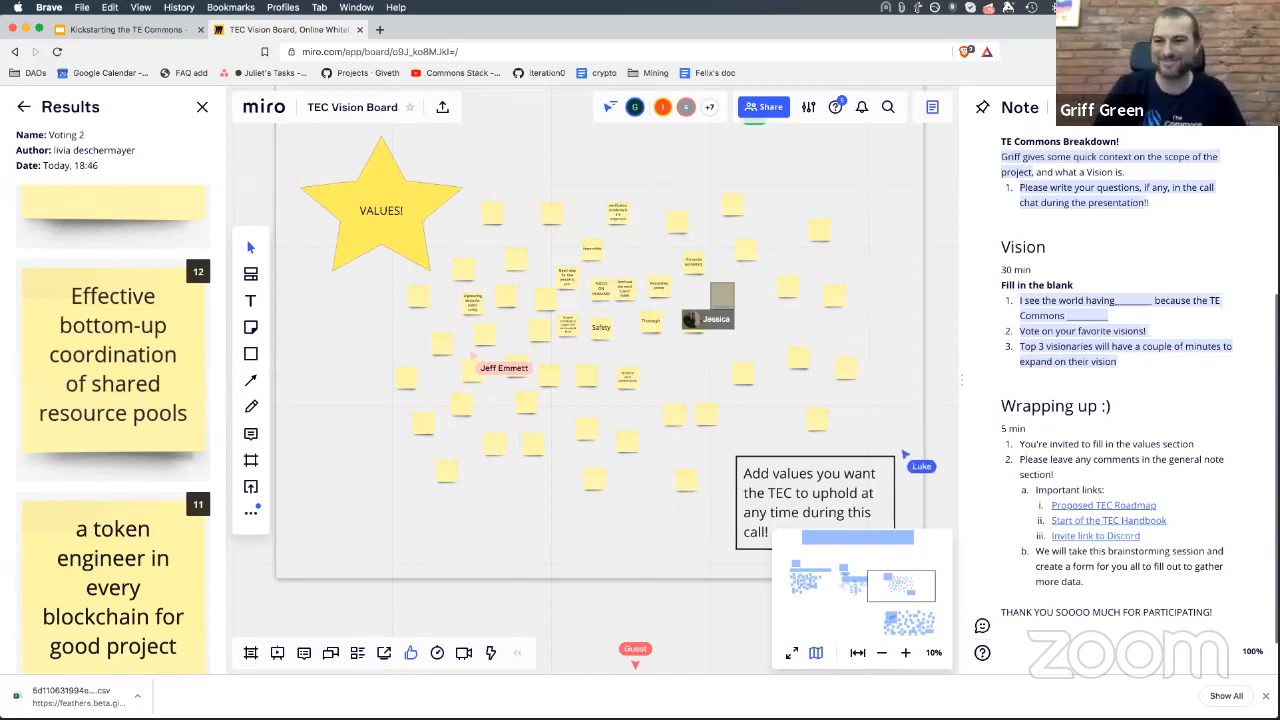